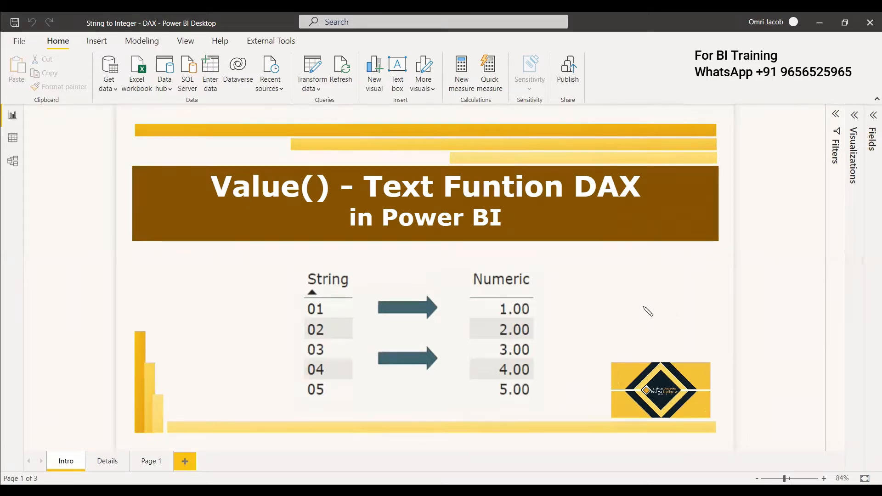
{"action": "mouse_move", "coordinate": [334, 308]}
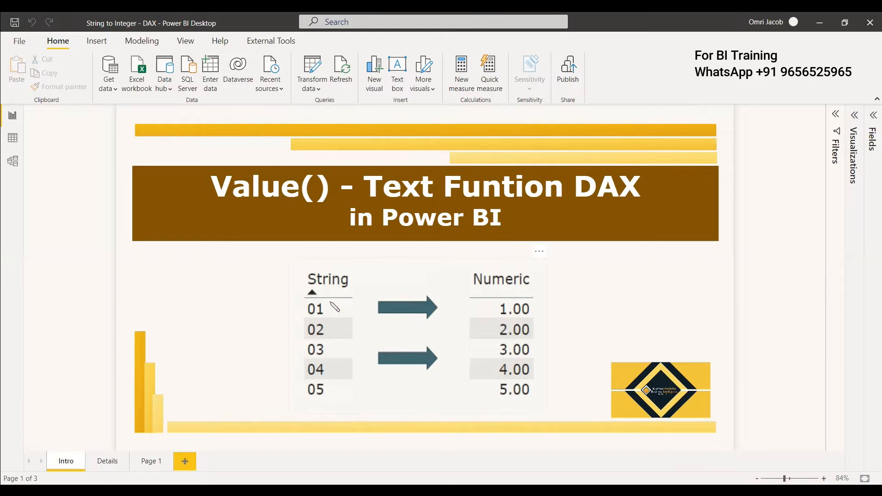
{"action": "mouse_move", "coordinate": [336, 315]}
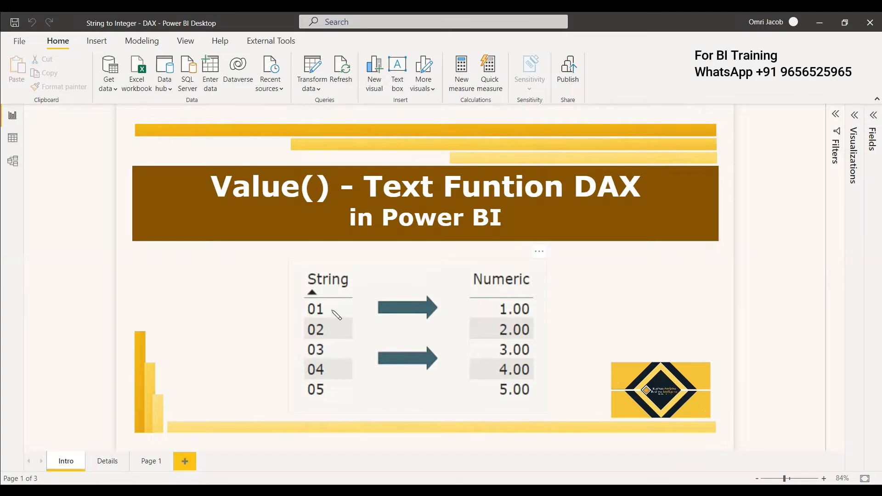
{"action": "mouse_move", "coordinate": [333, 330]}
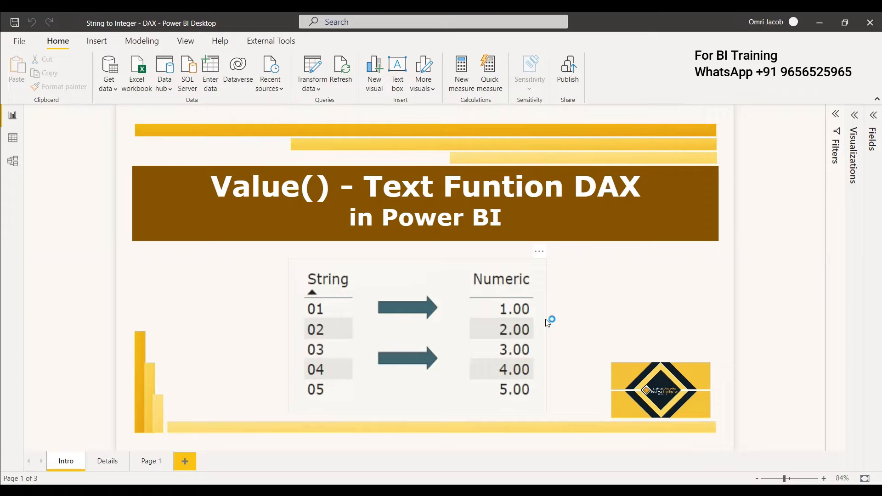
- Review the VALUE syntax on the Details page, then go to the empty Page 1
{"action": "left_click", "coordinate": [106, 460]}
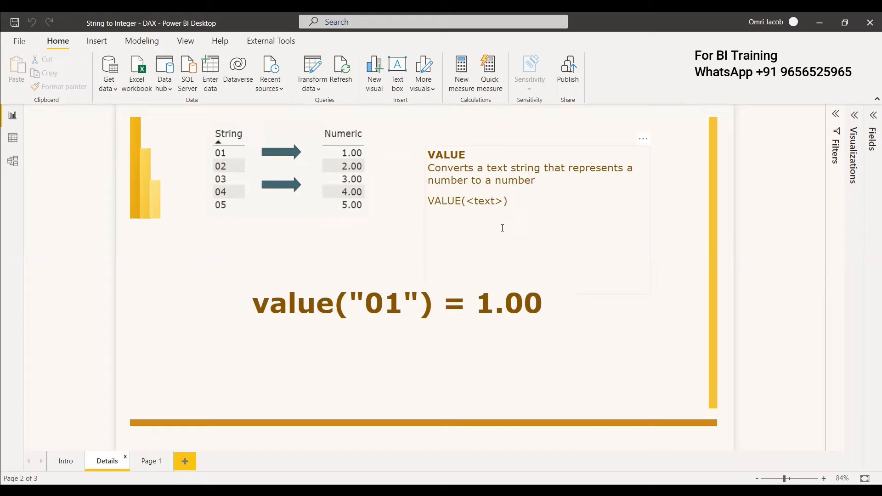
{"action": "mouse_move", "coordinate": [473, 218]}
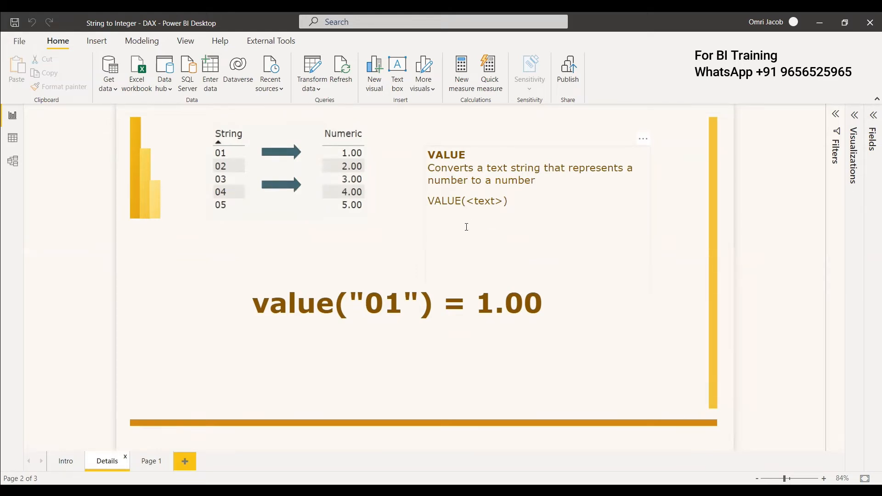
{"action": "left_click", "coordinate": [394, 305]}
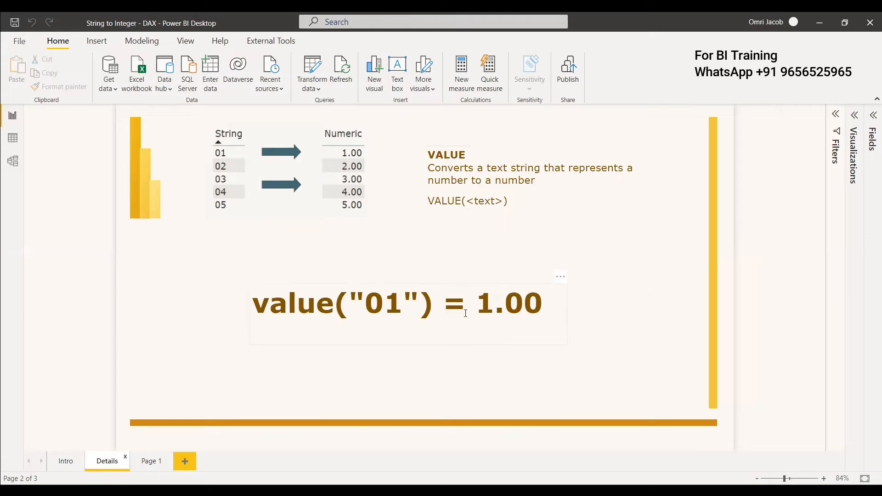
{"action": "mouse_move", "coordinate": [256, 186]}
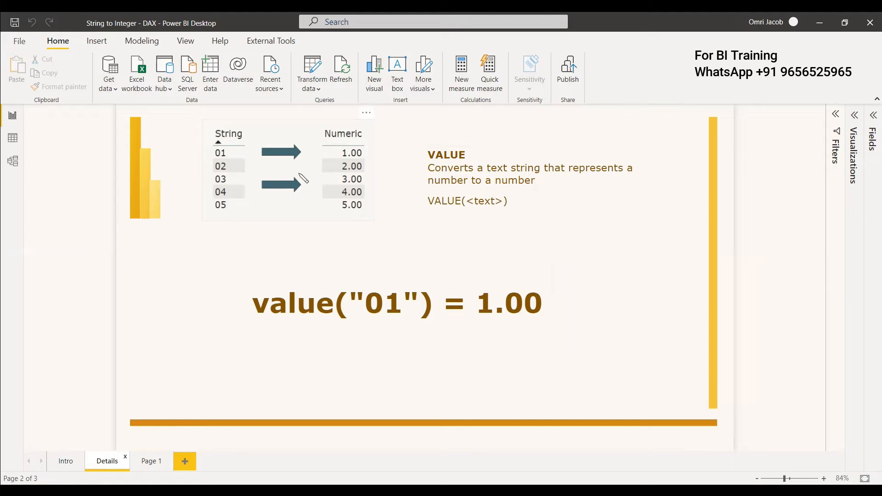
{"action": "mouse_move", "coordinate": [346, 221]}
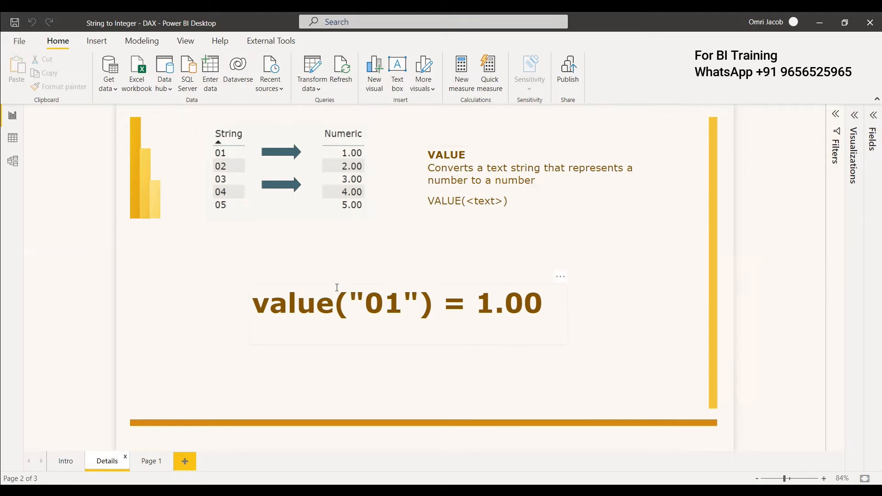
{"action": "mouse_move", "coordinate": [319, 239]}
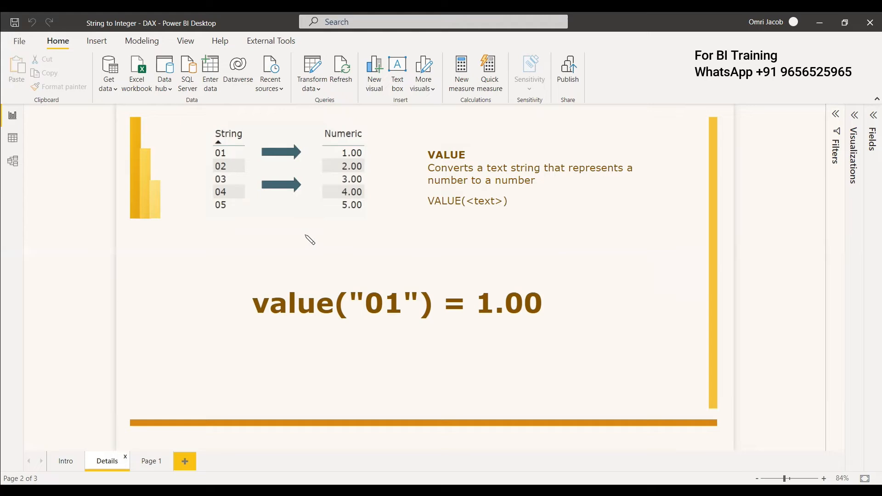
{"action": "mouse_move", "coordinate": [302, 239]}
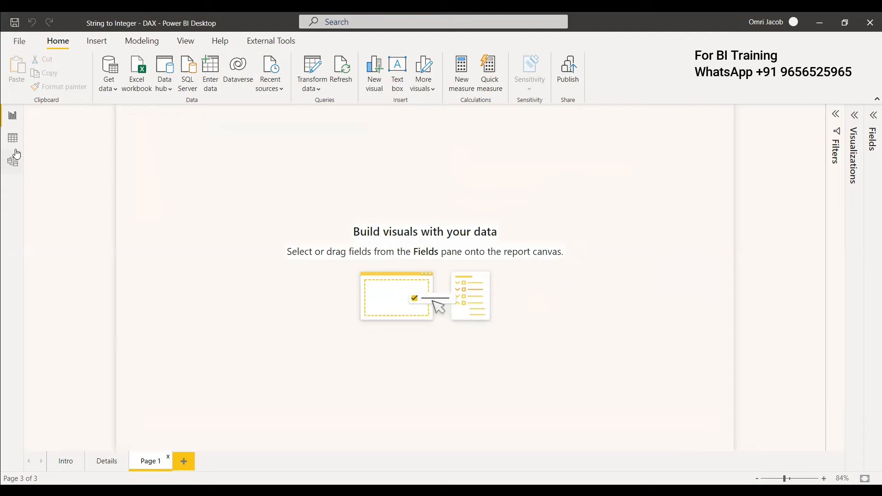
{"action": "left_click", "coordinate": [12, 138]}
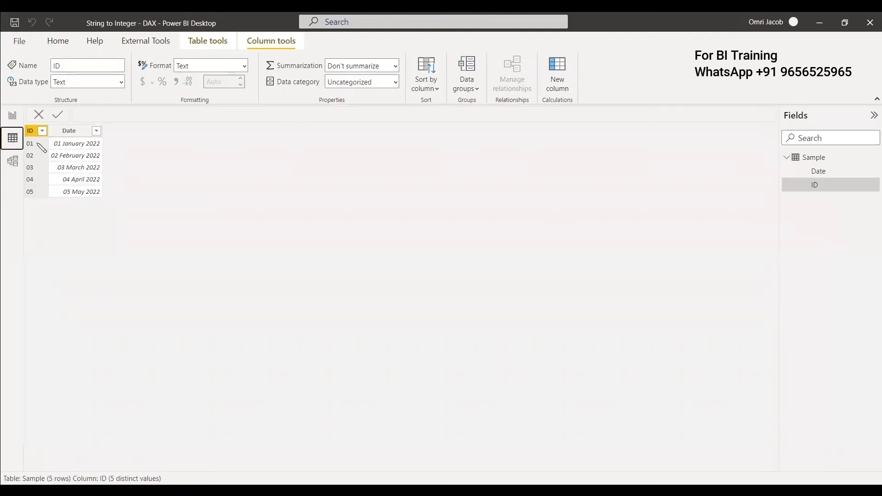
{"action": "mouse_move", "coordinate": [88, 81]}
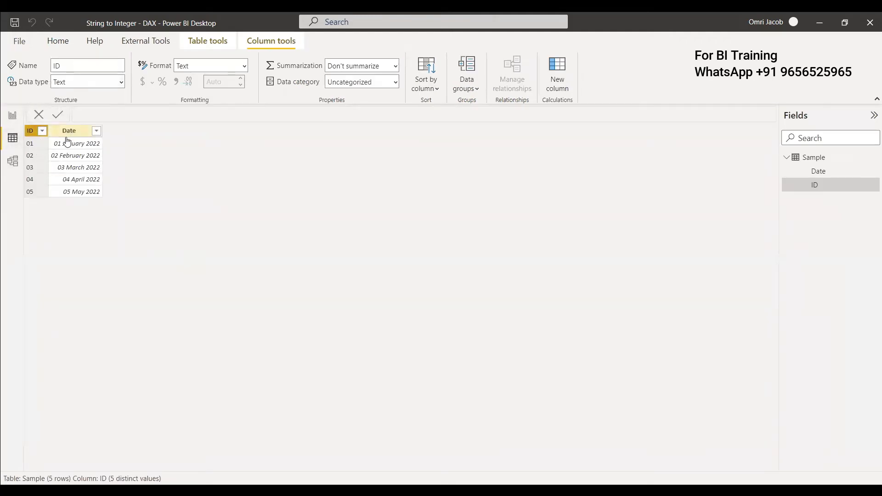
{"action": "left_click", "coordinate": [68, 130]}
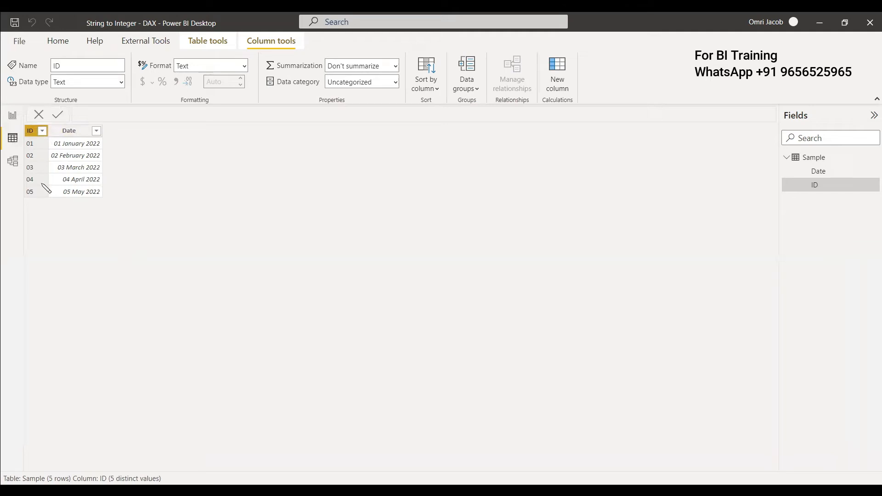
{"action": "left_click", "coordinate": [12, 116]}
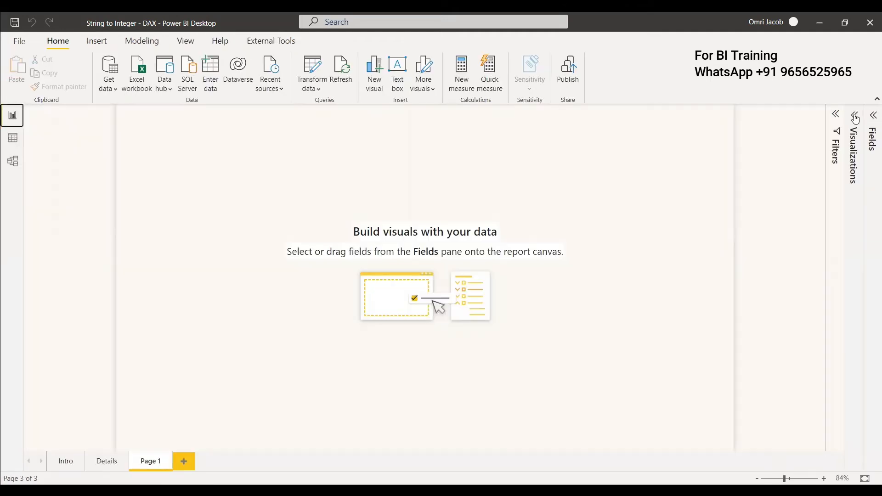
- Create the measure Value Numeric = VALUE("01") in the Sample table with the visual types shown
{"action": "left_click", "coordinate": [855, 116]}
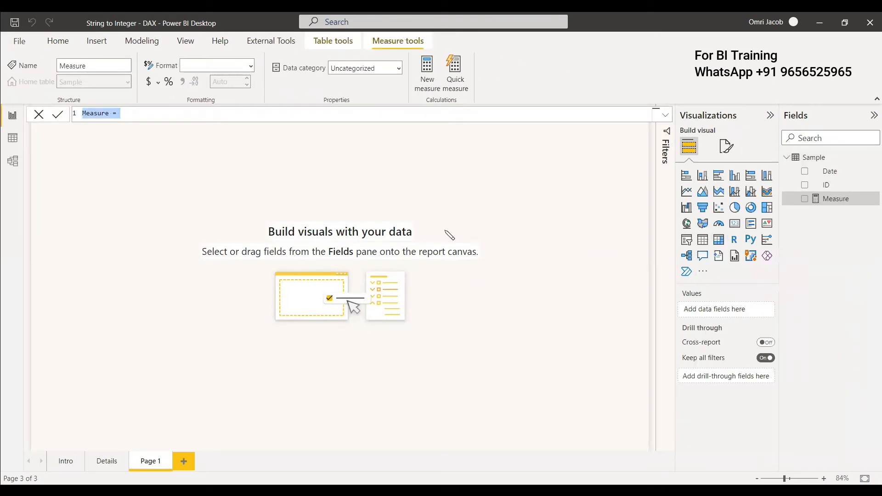
{"action": "type", "text": "Value Numeric"}
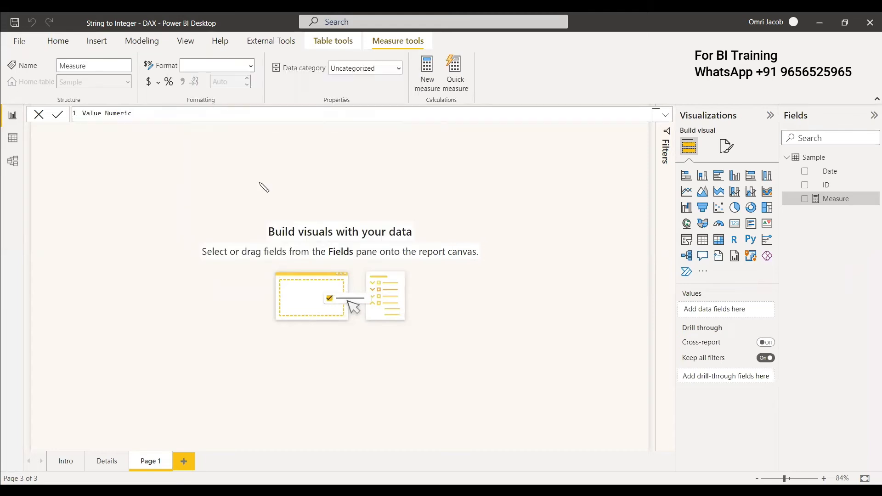
{"action": "type", "text": "= VALUE(\"01\")"}
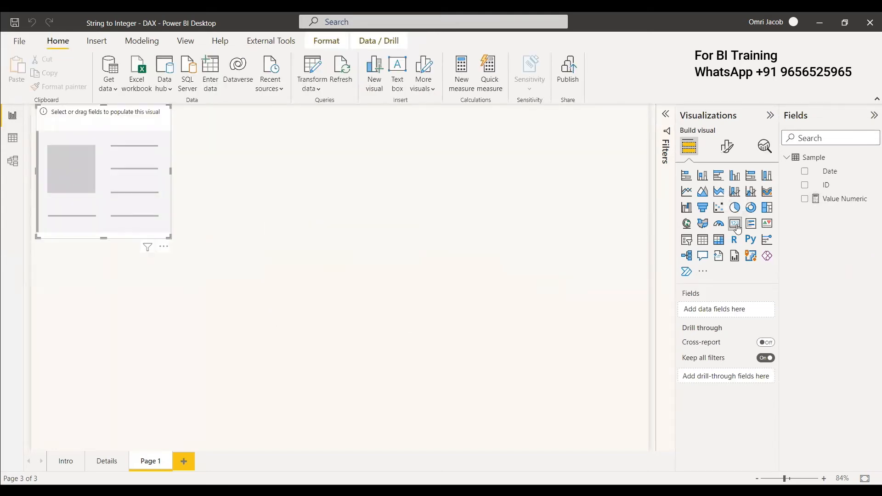
- Centre the card and show Value Numeric as 1.00 in it, then view the Sample table's rows
{"action": "left_click_drag", "start_coordinate": [103, 172], "coordinate": [493, 257]}
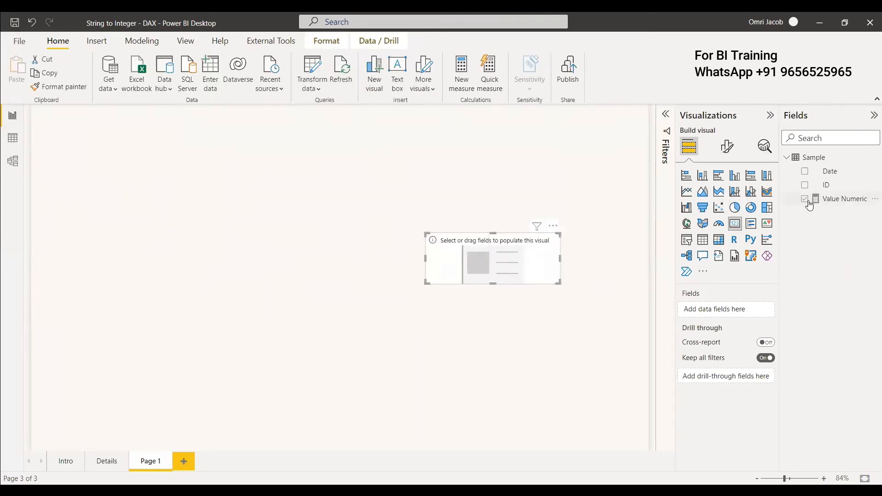
{"action": "left_click", "coordinate": [805, 198]}
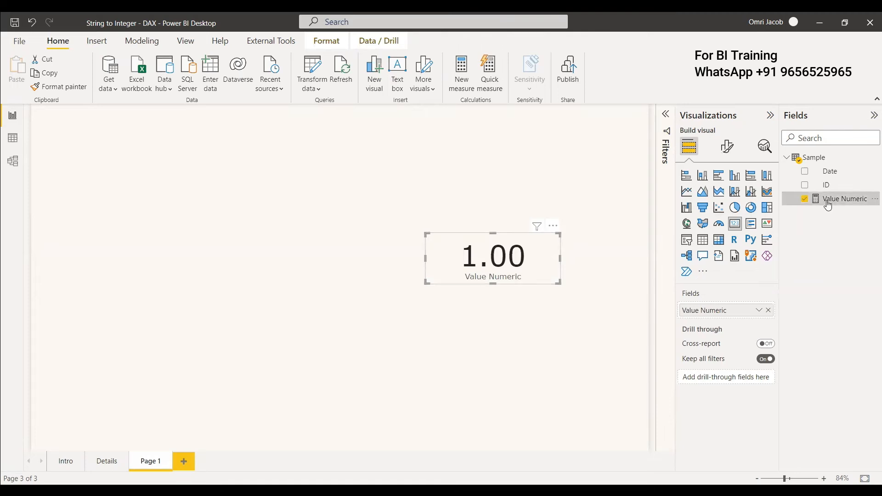
{"action": "left_click", "coordinate": [12, 137]}
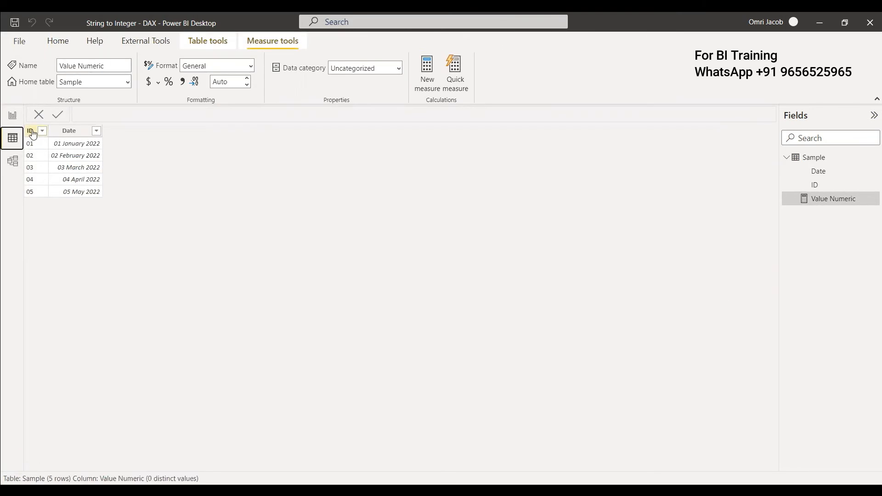
{"action": "left_click", "coordinate": [31, 131]}
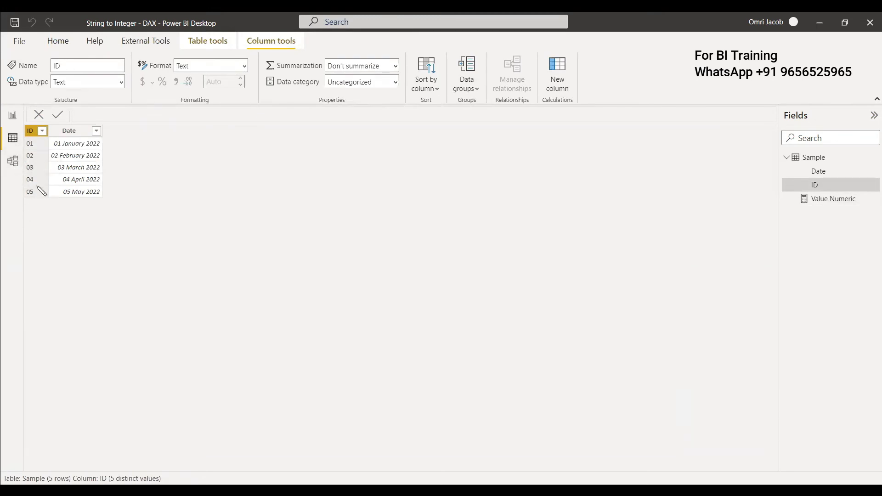
{"action": "mouse_move", "coordinate": [46, 284]}
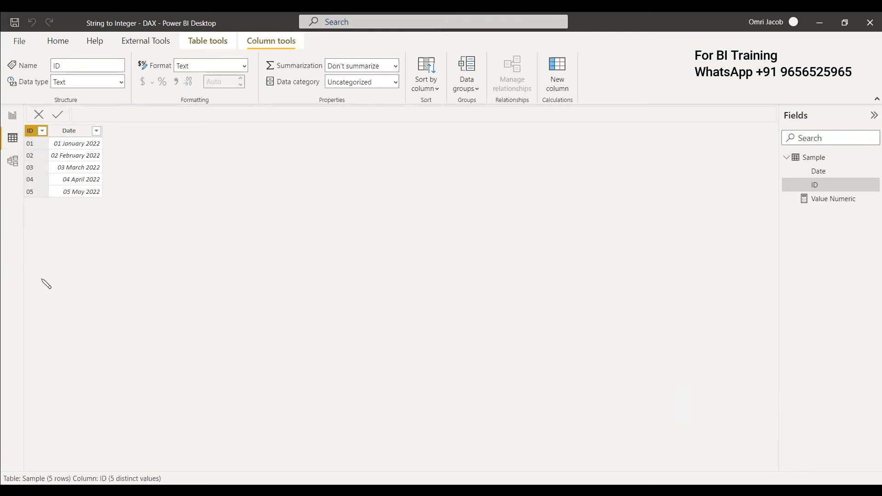
{"action": "mouse_move", "coordinate": [262, 208]}
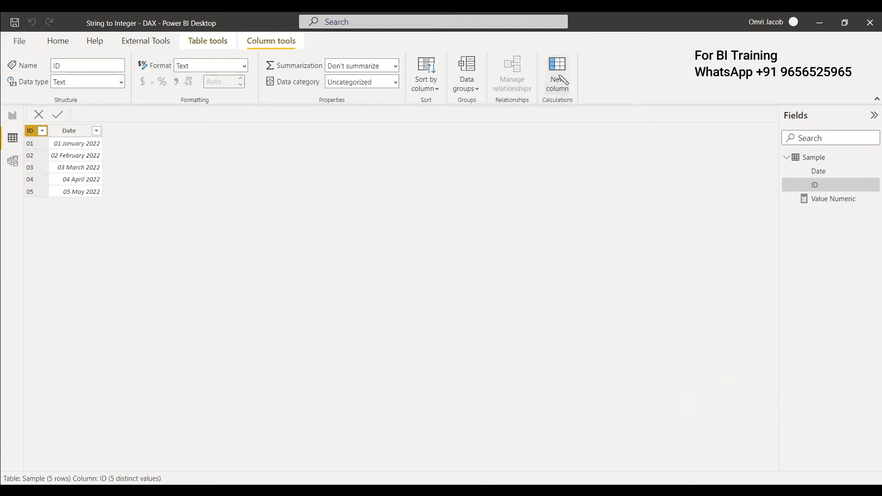
- Add the calculated column Numeric ID = VALUE('Sample'[ID]) converting the text IDs to numbers 1–5
{"action": "left_click", "coordinate": [557, 73]}
{"action": "type", "text": "Numeric ID ="}
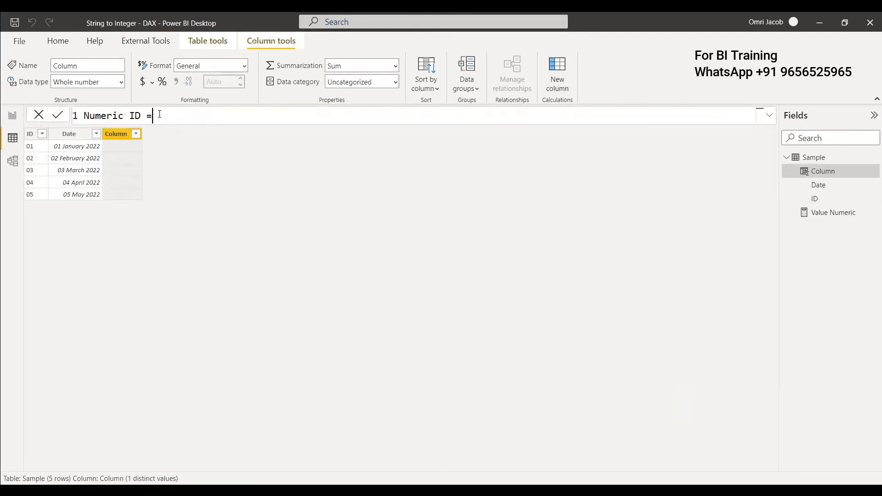
{"action": "type", "text": "VALUE("}
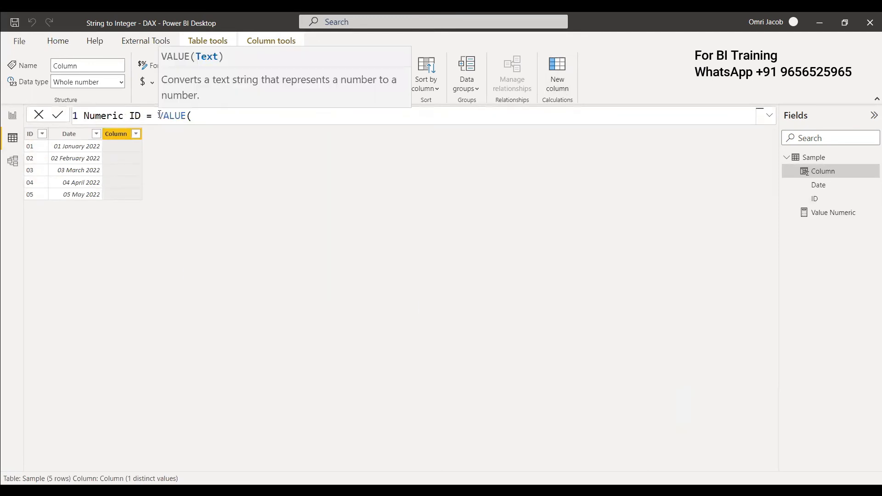
{"action": "type", "text": "'Sample'[ID]"}
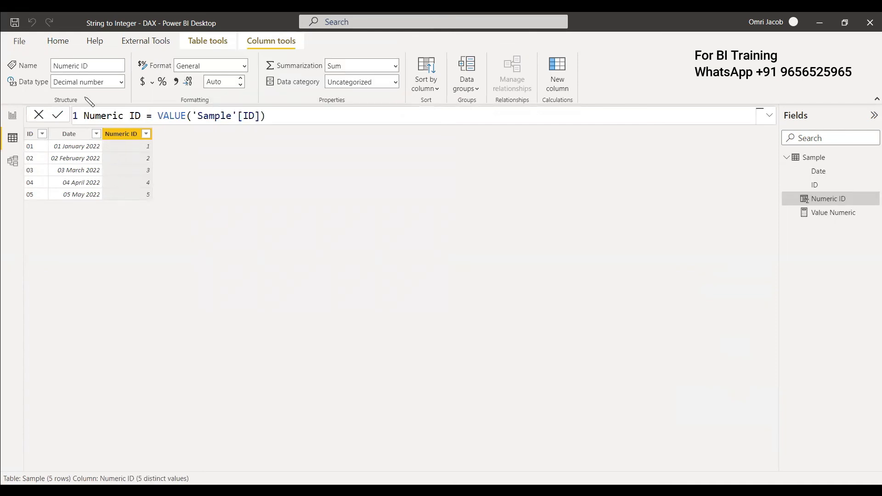
{"action": "left_click", "coordinate": [29, 134]}
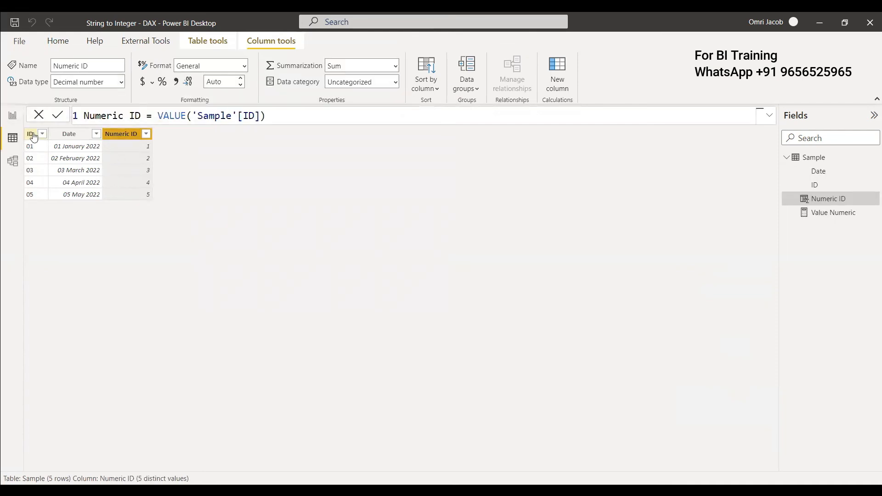
{"action": "left_click", "coordinate": [29, 131]}
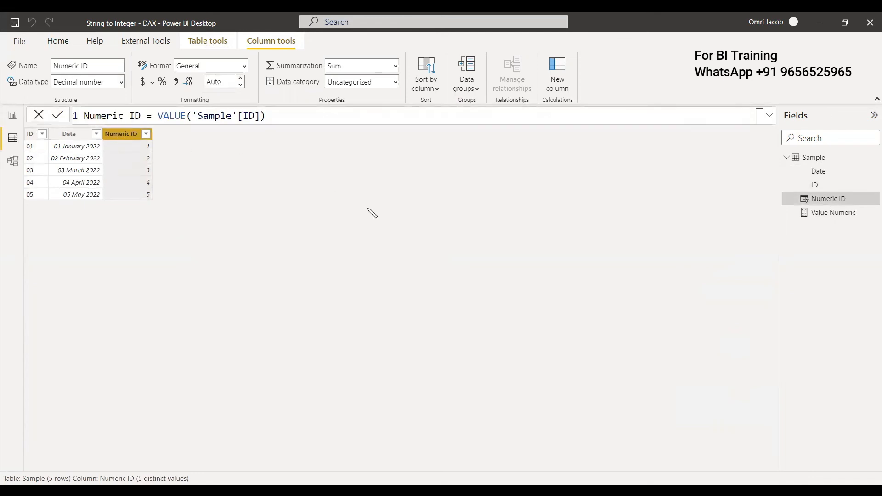
{"action": "mouse_move", "coordinate": [261, 246]}
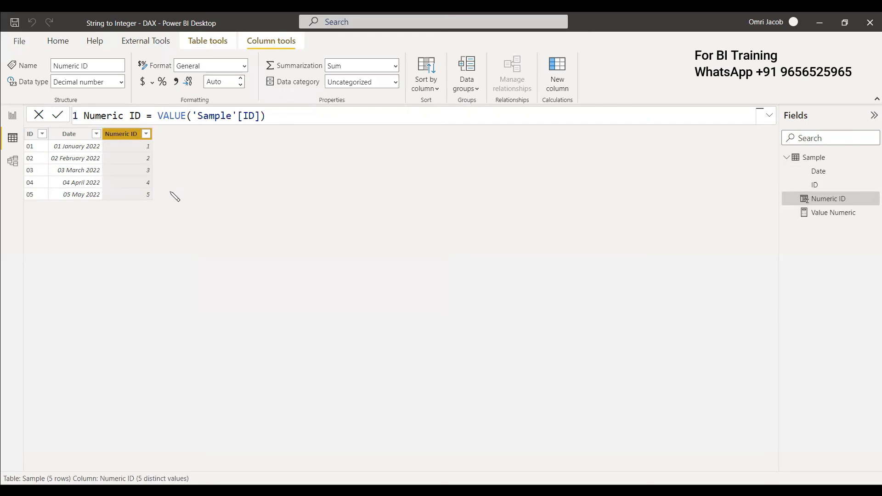
{"action": "mouse_move", "coordinate": [291, 280]}
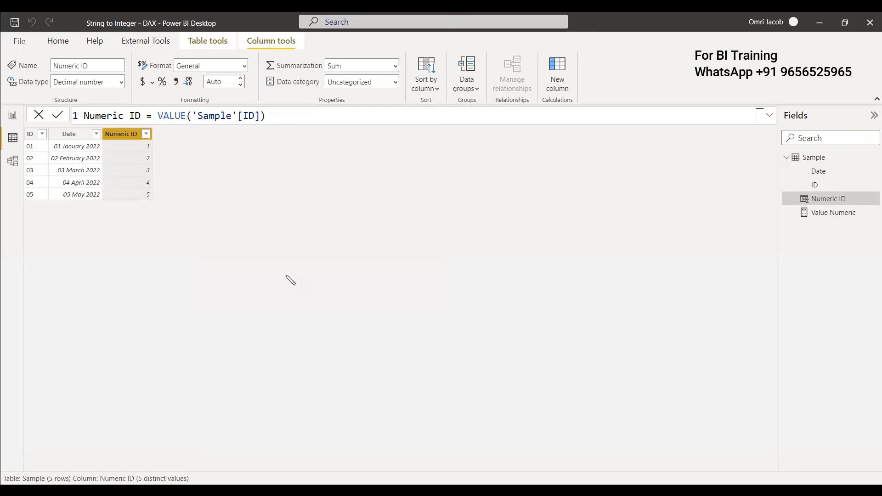